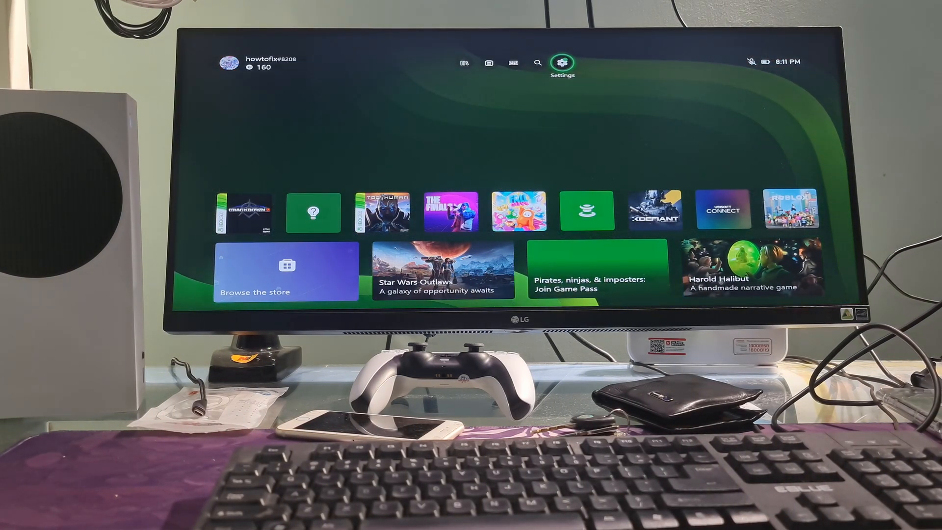
Step: Clear the alternate wireless MAC address in Advanced network settings and restart the console
{"action": "left_click", "coordinate": [562, 63]}
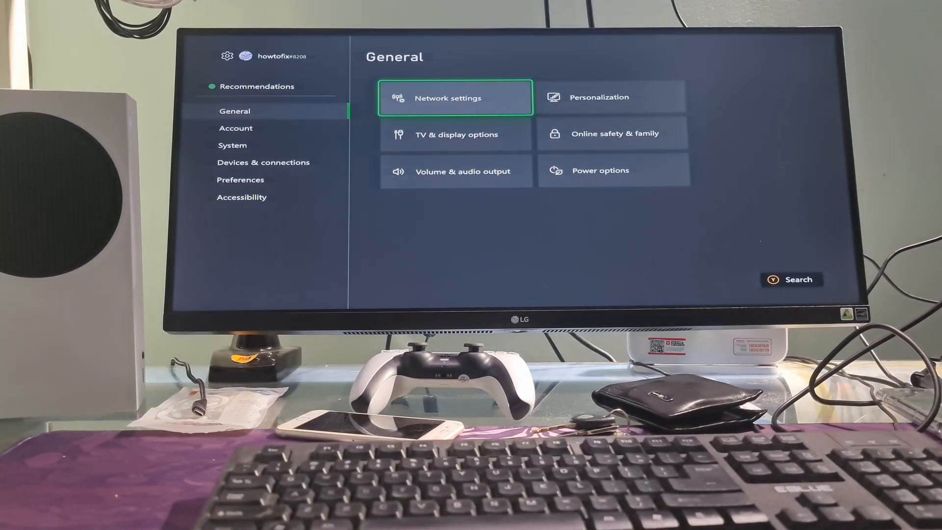
{"action": "left_click", "coordinate": [454, 97]}
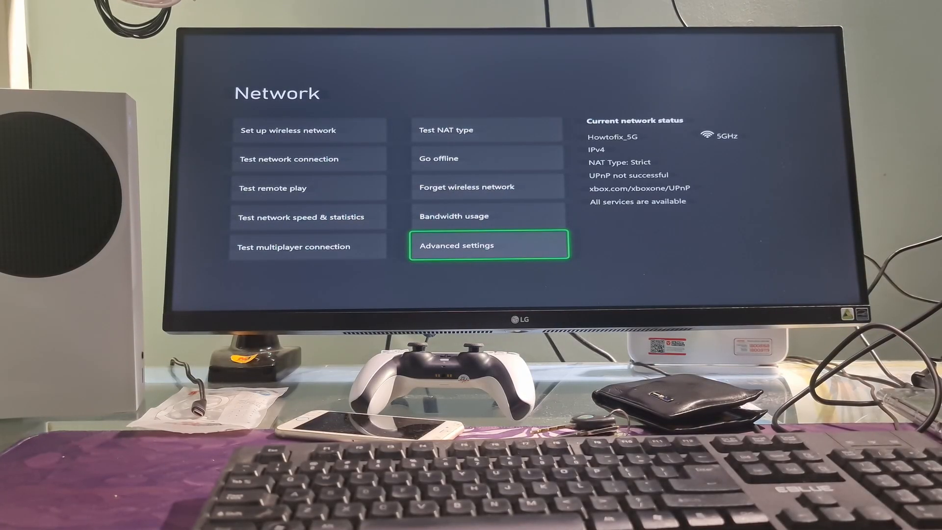
{"action": "left_click", "coordinate": [488, 245]}
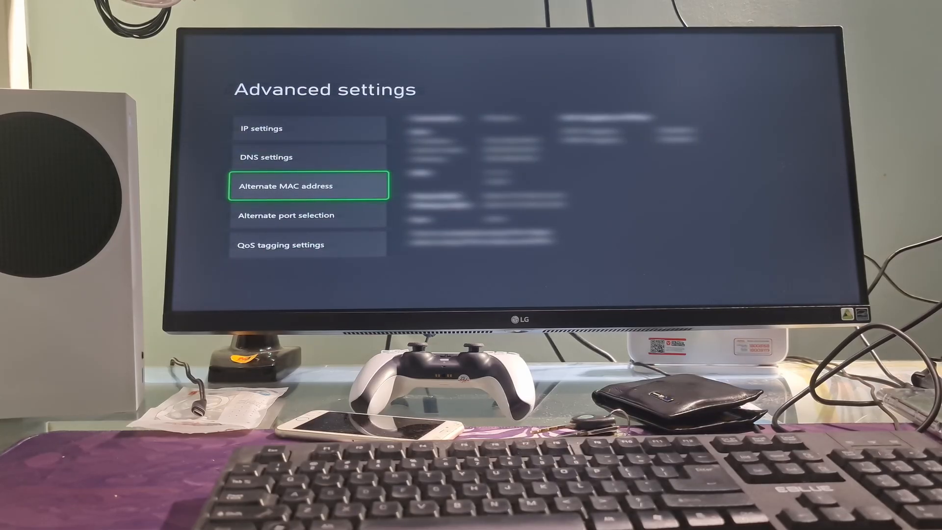
{"action": "left_click", "coordinate": [308, 185]}
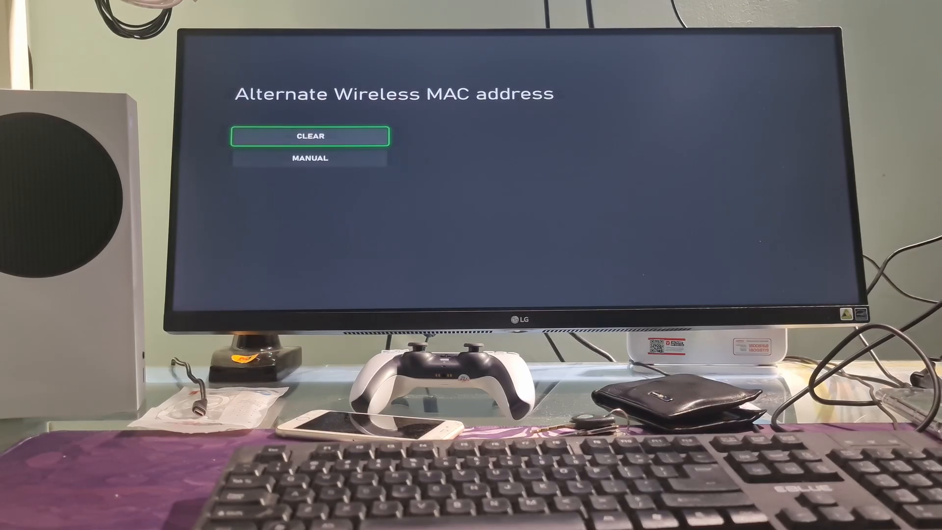
{"action": "left_click", "coordinate": [311, 136]}
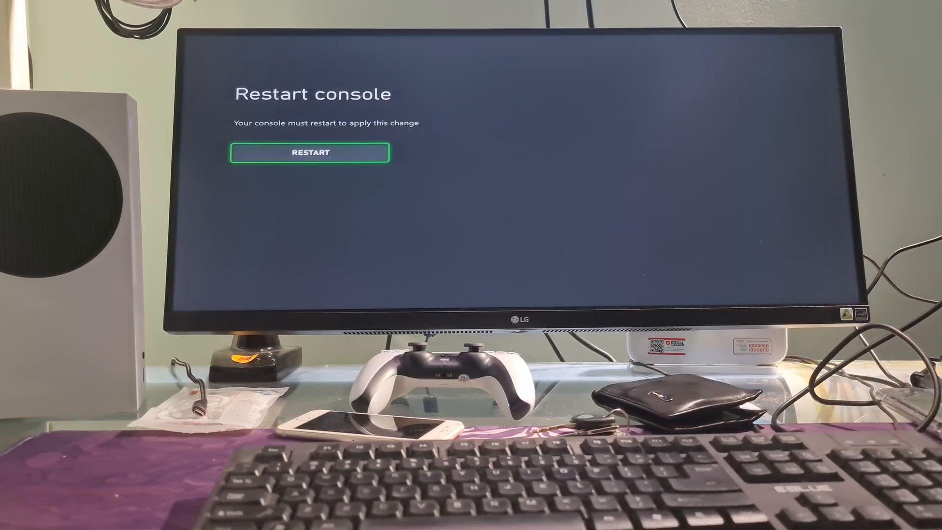
{"action": "left_click", "coordinate": [309, 152]}
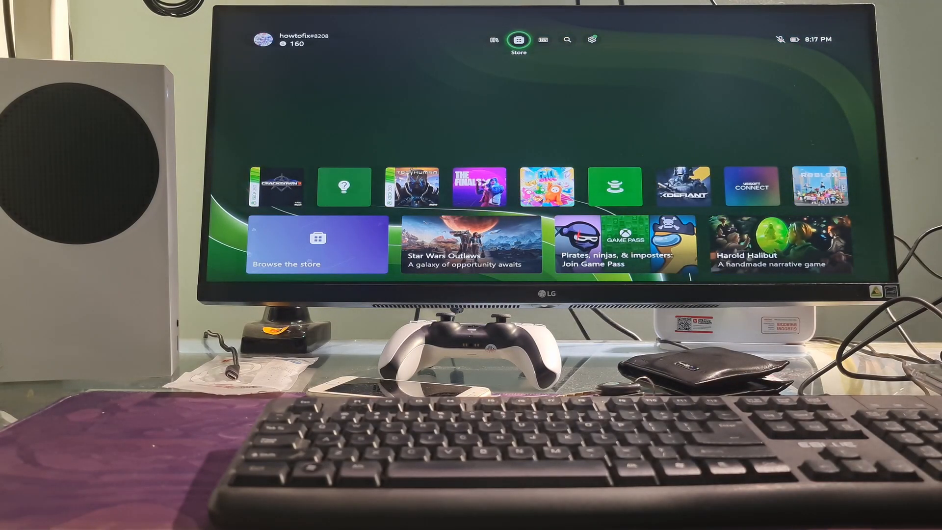
Step: Navigate from Home back to Advanced network settings and enter DNS settings for manual entry
{"action": "left_click", "coordinate": [591, 39]}
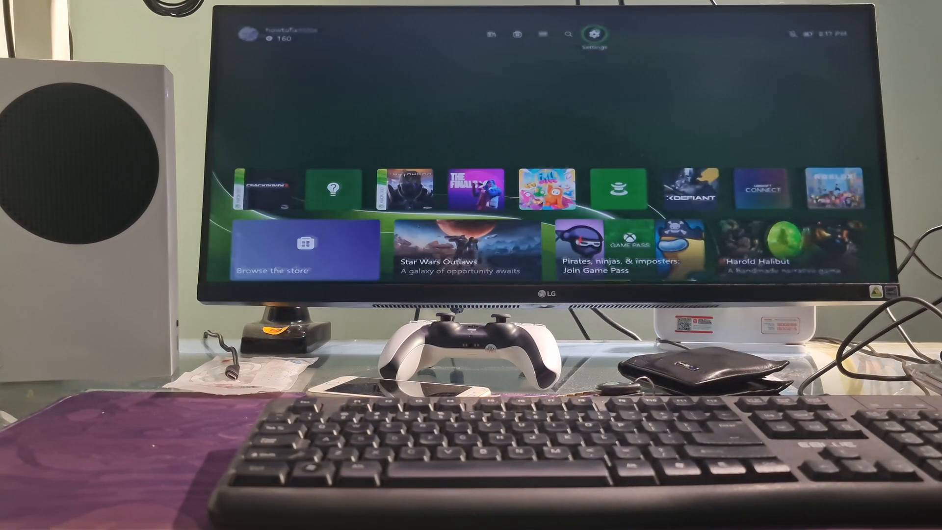
{"action": "left_click", "coordinate": [594, 35]}
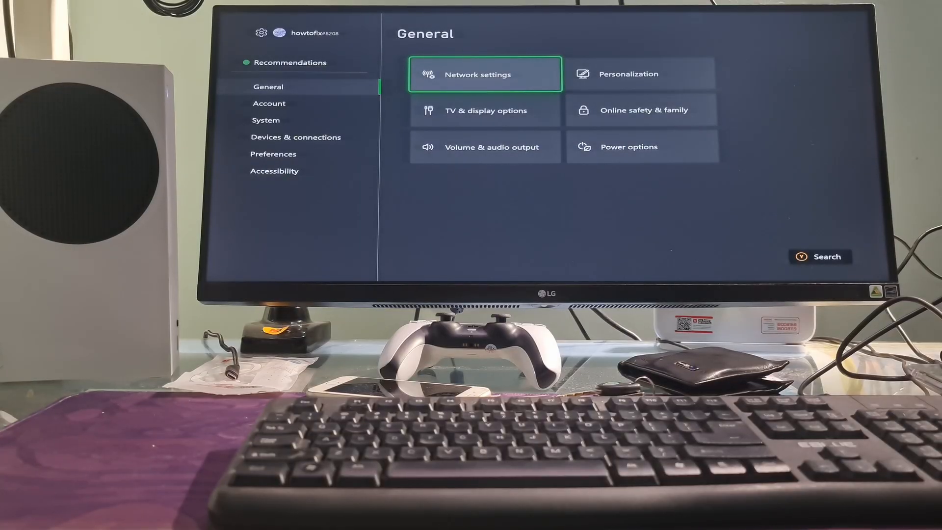
{"action": "left_click", "coordinate": [485, 73]}
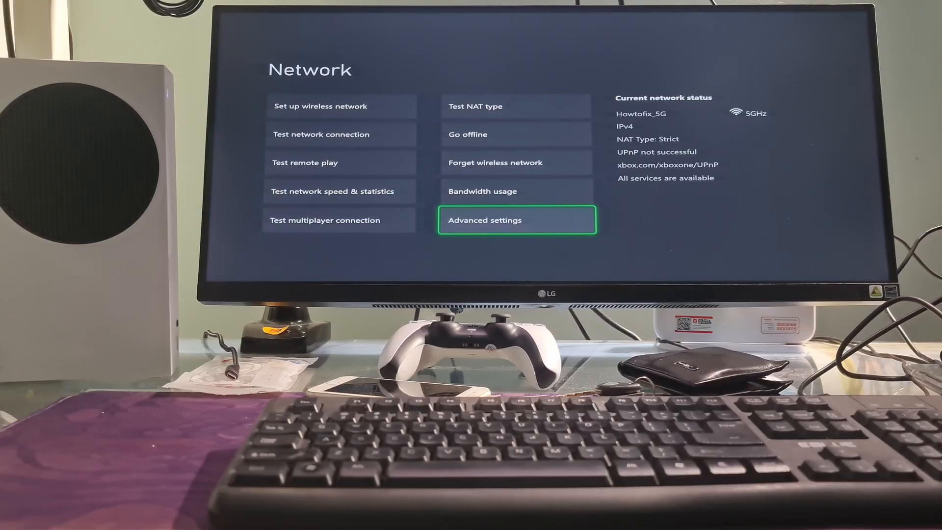
{"action": "left_click", "coordinate": [515, 219]}
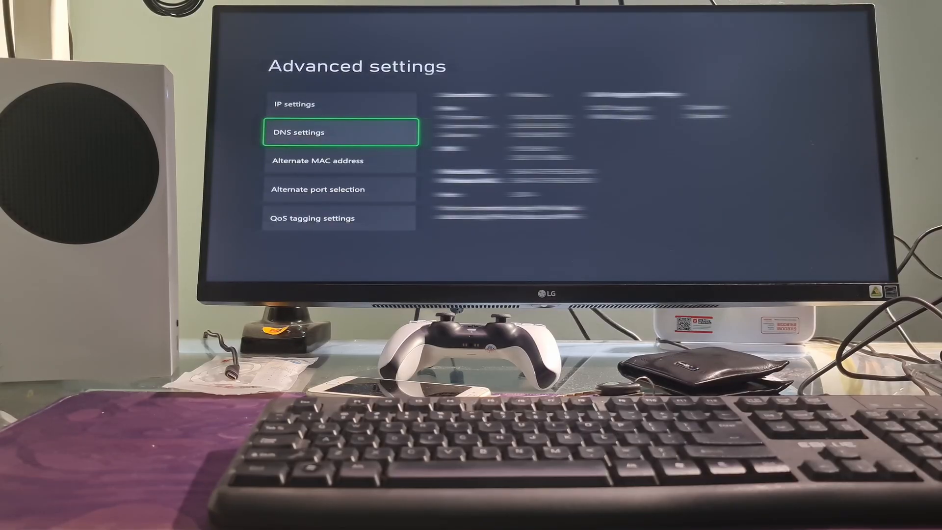
{"action": "left_click", "coordinate": [340, 132]}
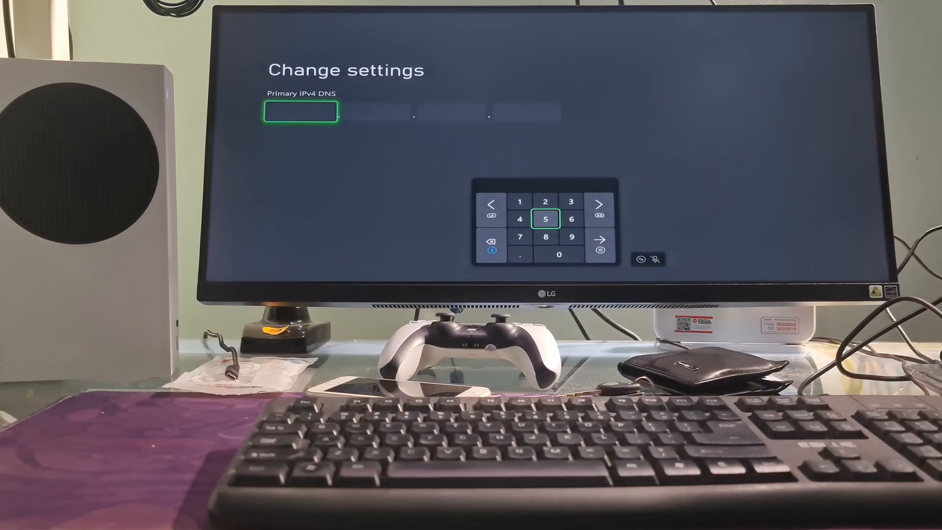
Step: Enter 1.1.1.1 as the primary IPv4 DNS and confirm it
{"action": "left_click", "coordinate": [520, 200]}
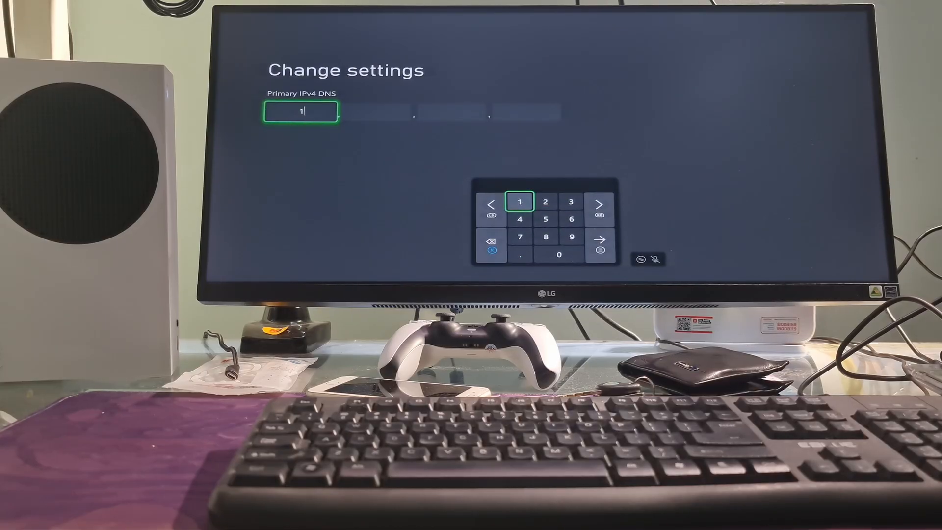
{"action": "left_click", "coordinate": [598, 239]}
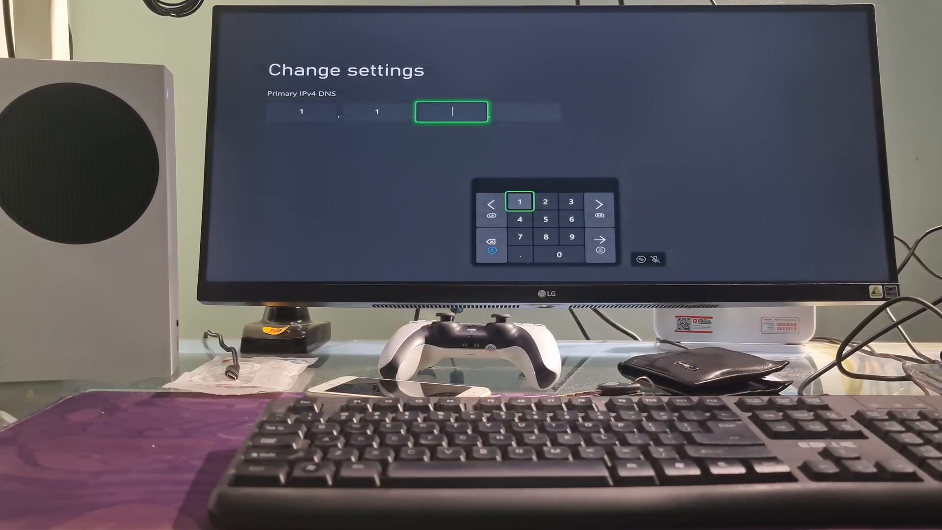
{"action": "left_click", "coordinate": [518, 201]}
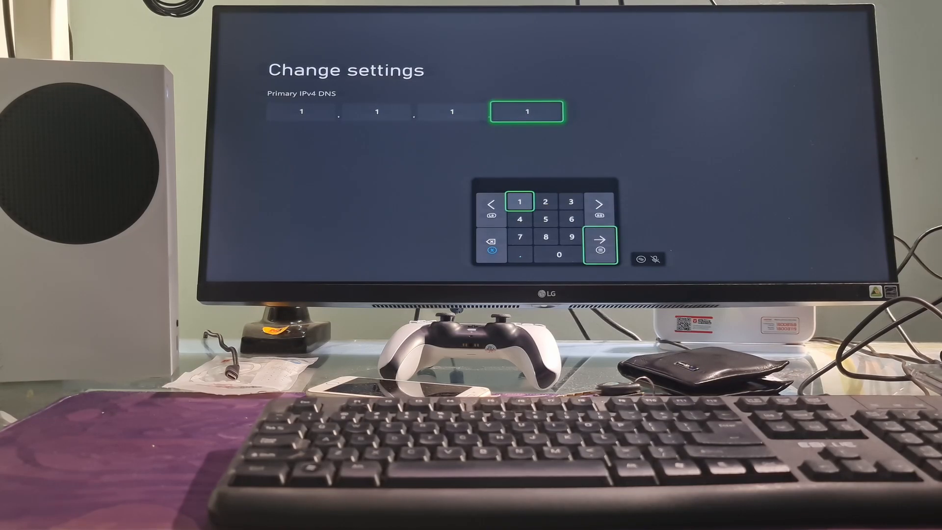
{"action": "left_click", "coordinate": [603, 246]}
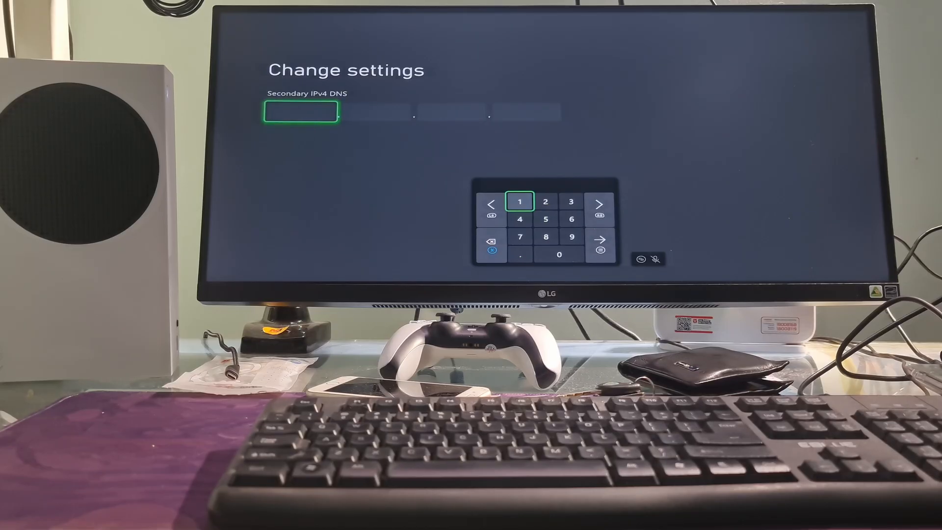
Step: Enter the secondary IPv4 DNS address 1.0.0.1
{"action": "left_click", "coordinate": [520, 201]}
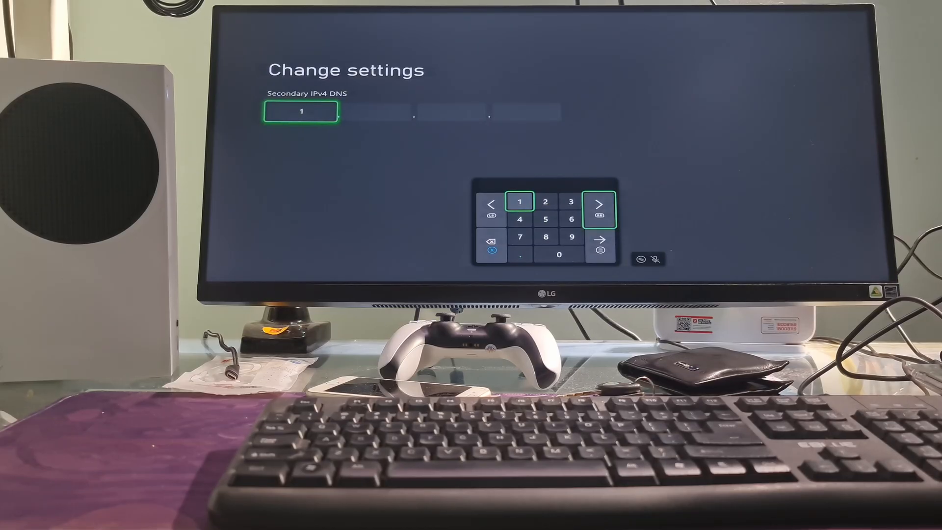
{"action": "left_click", "coordinate": [599, 204]}
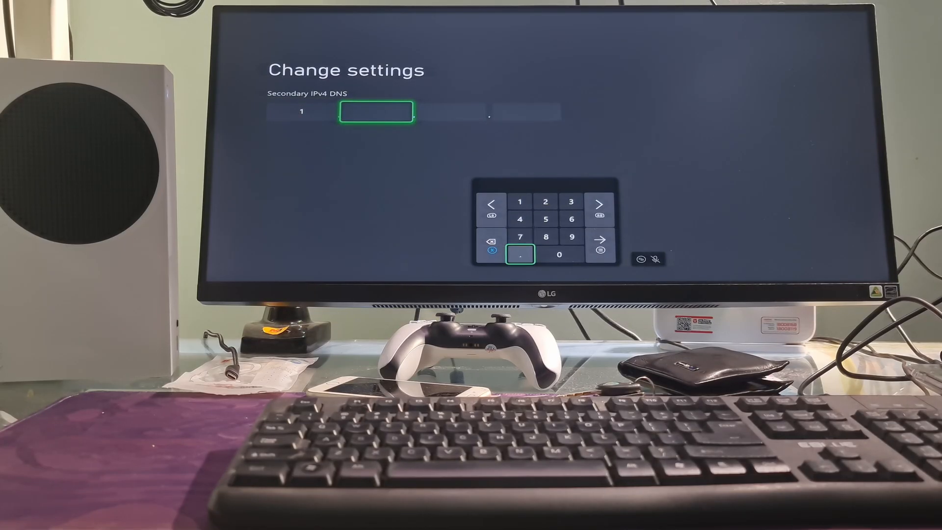
{"action": "left_click", "coordinate": [559, 254]}
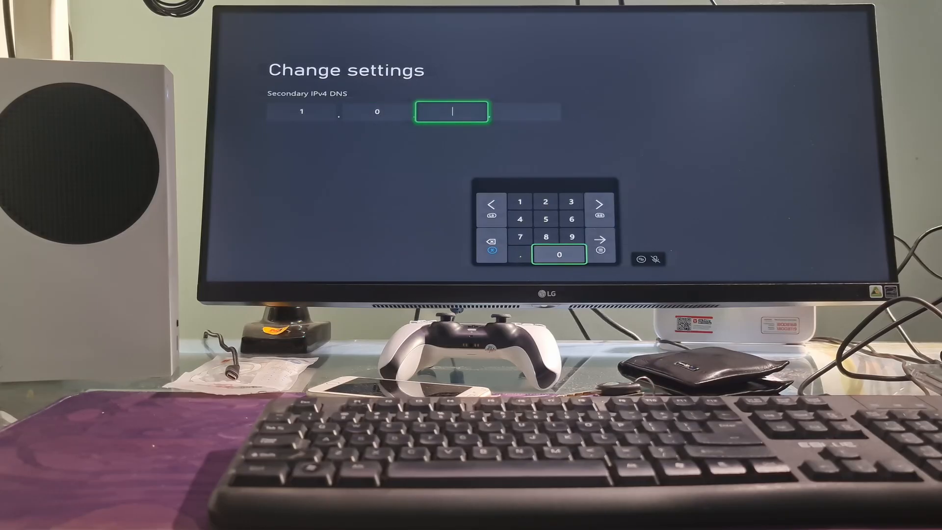
{"action": "left_click", "coordinate": [559, 255]}
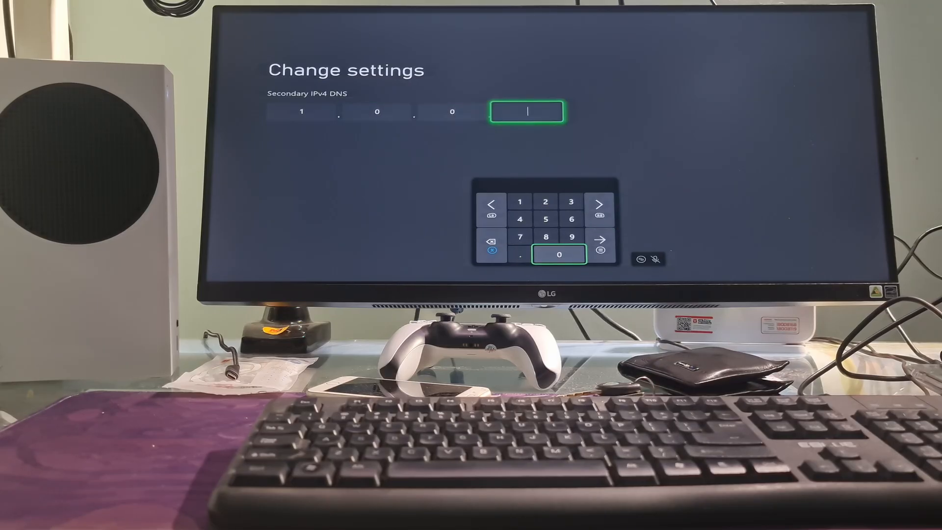
{"action": "left_click", "coordinate": [519, 202]}
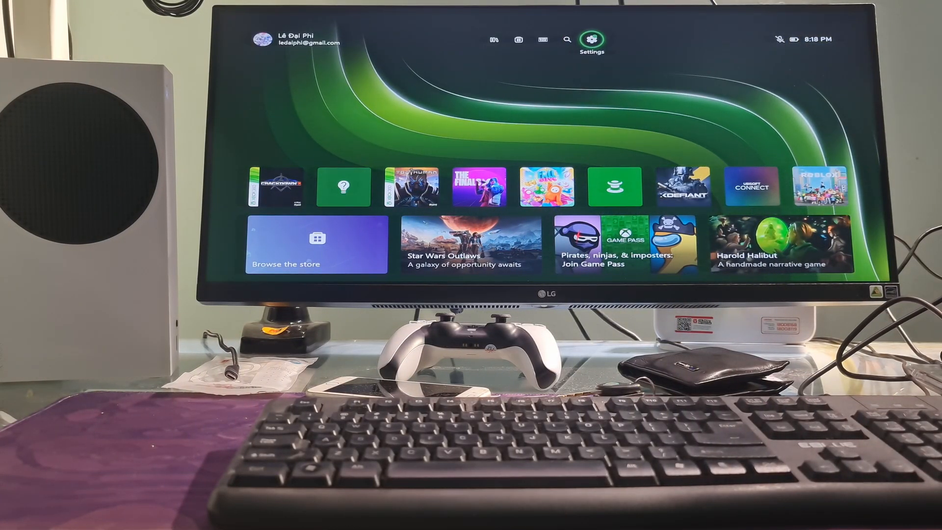
Step: Reach Alternate port selection in Advanced network settings
{"action": "left_click", "coordinate": [592, 39]}
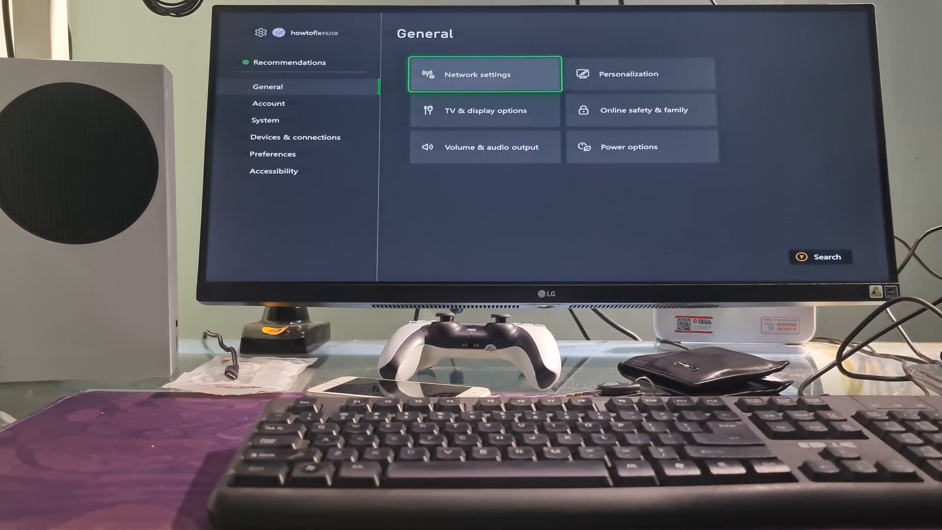
{"action": "left_click", "coordinate": [483, 75]}
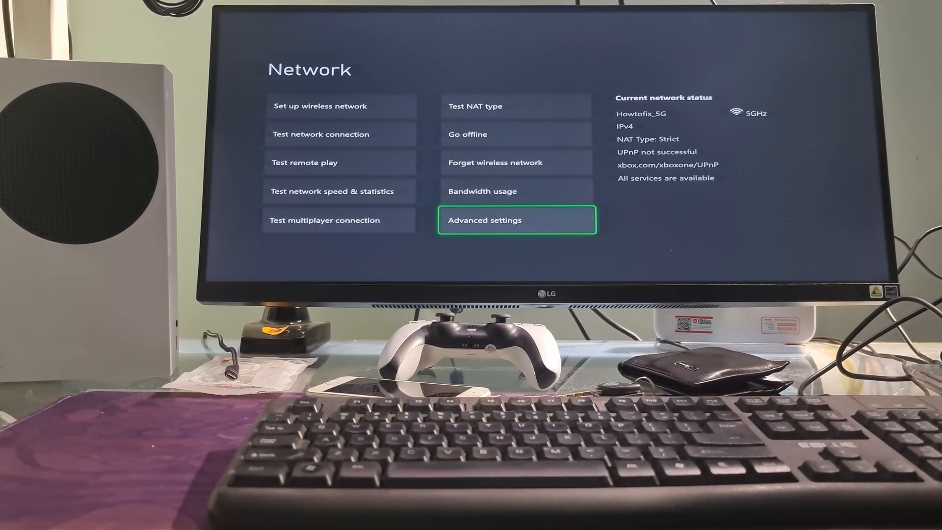
{"action": "left_click", "coordinate": [517, 220]}
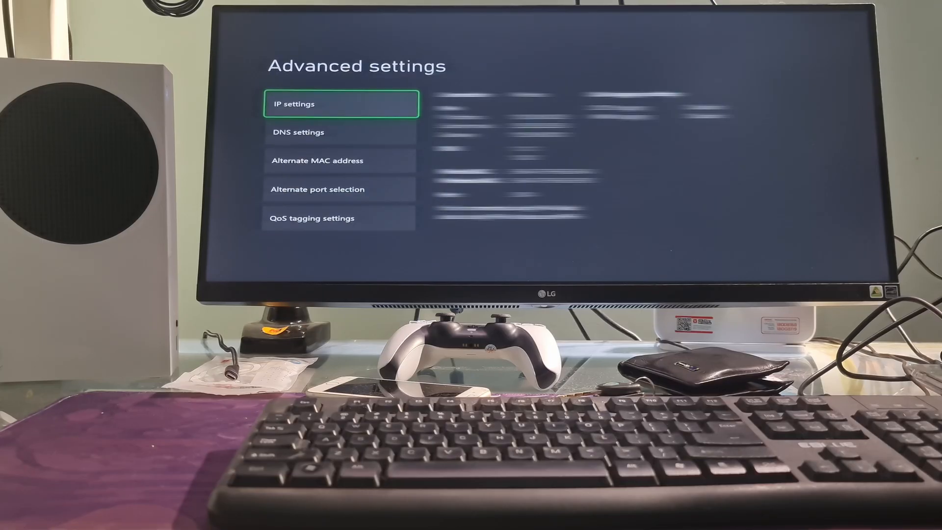
{"action": "key", "text": "down"}
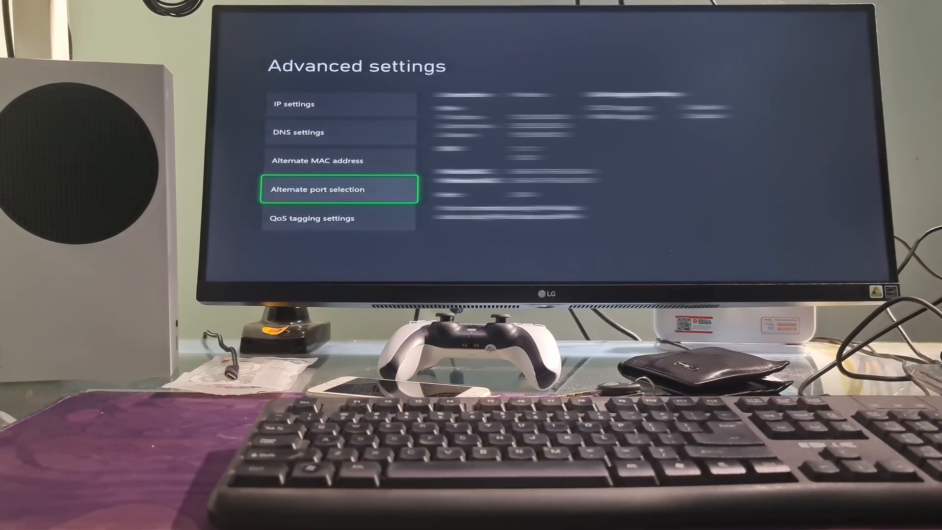
{"action": "left_click", "coordinate": [340, 189]}
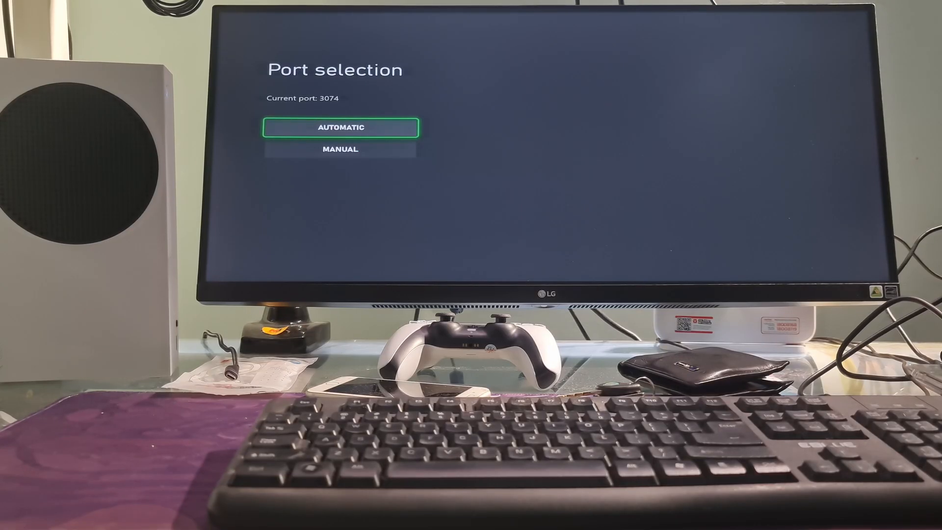
Step: Switch port selection to Manual and continue with port 49332
{"action": "key", "text": "Down"}
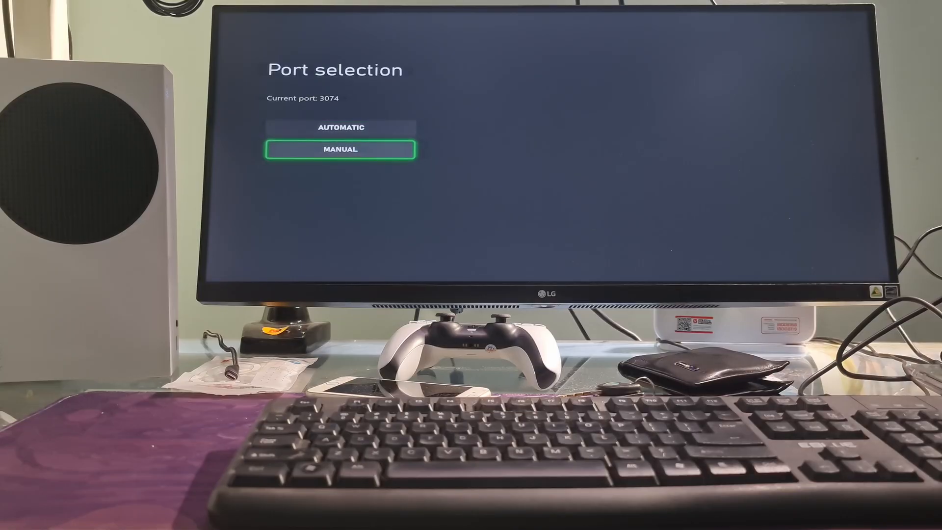
{"action": "left_click", "coordinate": [339, 149]}
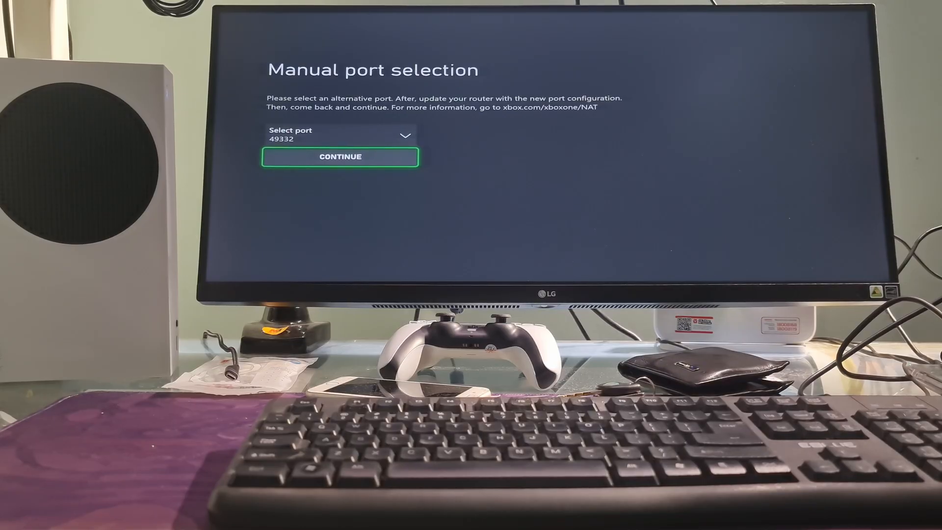
{"action": "left_click", "coordinate": [339, 134]}
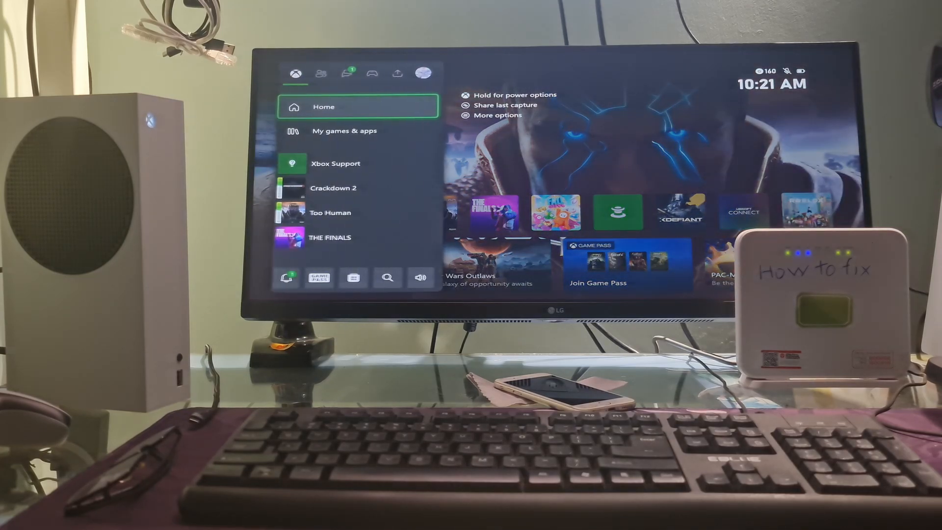
Step: Bring up the console power options: turn off console, turn off controller, restart
{"action": "left_click", "coordinate": [511, 95]}
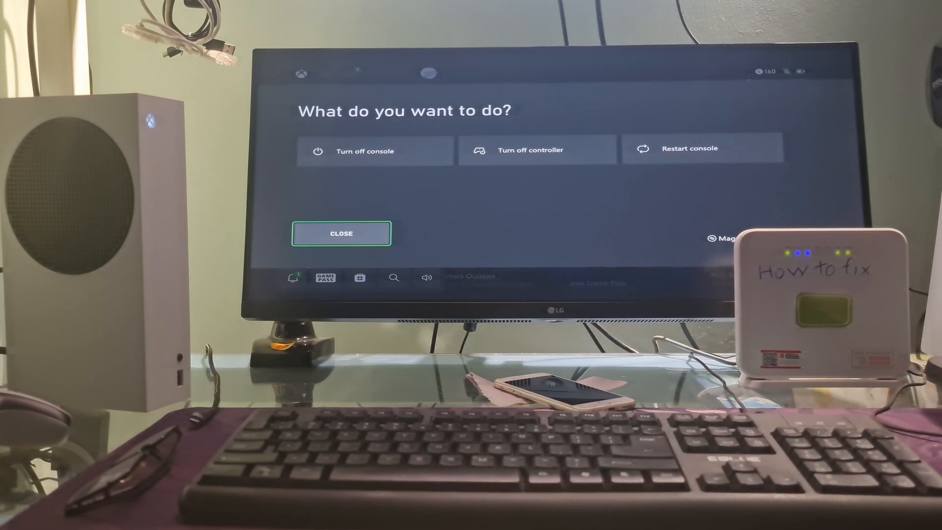